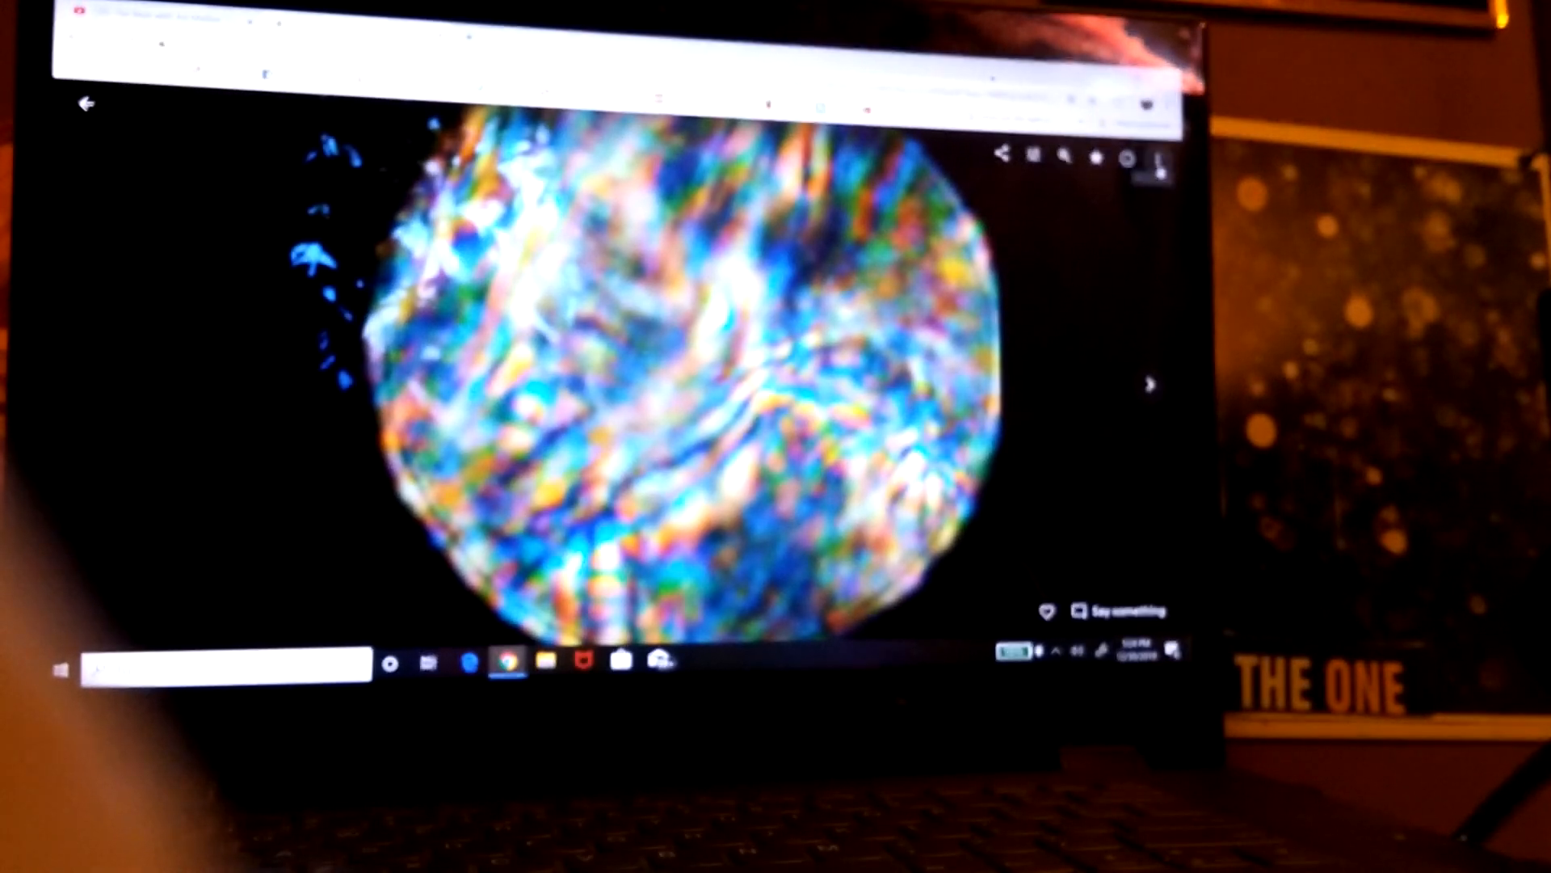
- Open the More options menu for the colourful circular light photo
click(1155, 162)
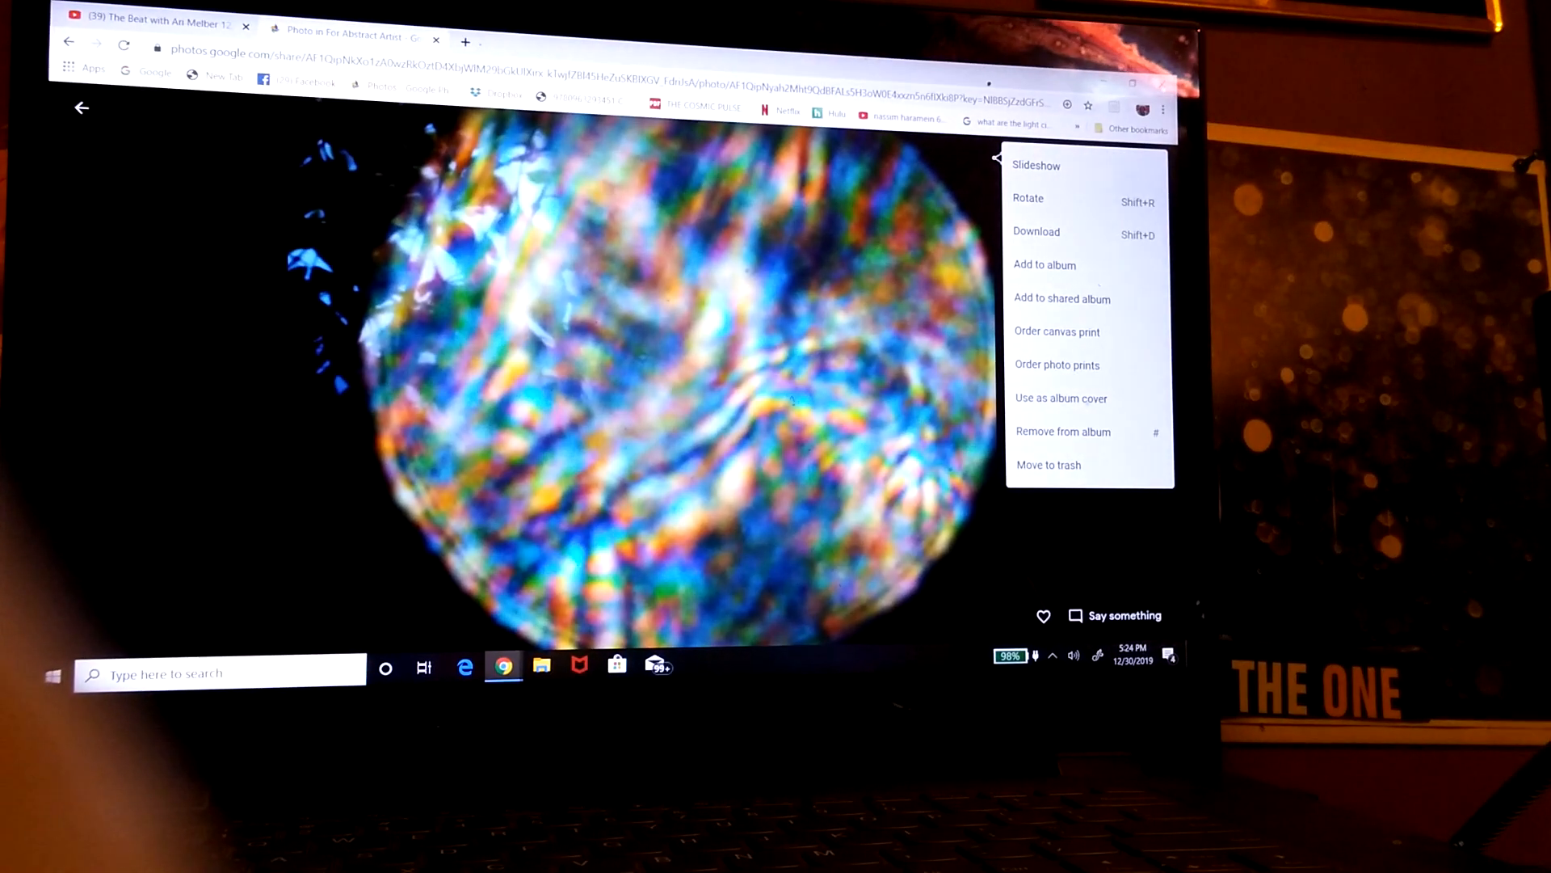
- Choose Slideshow to play the shared album's abstract light photos full-screen
click(1037, 164)
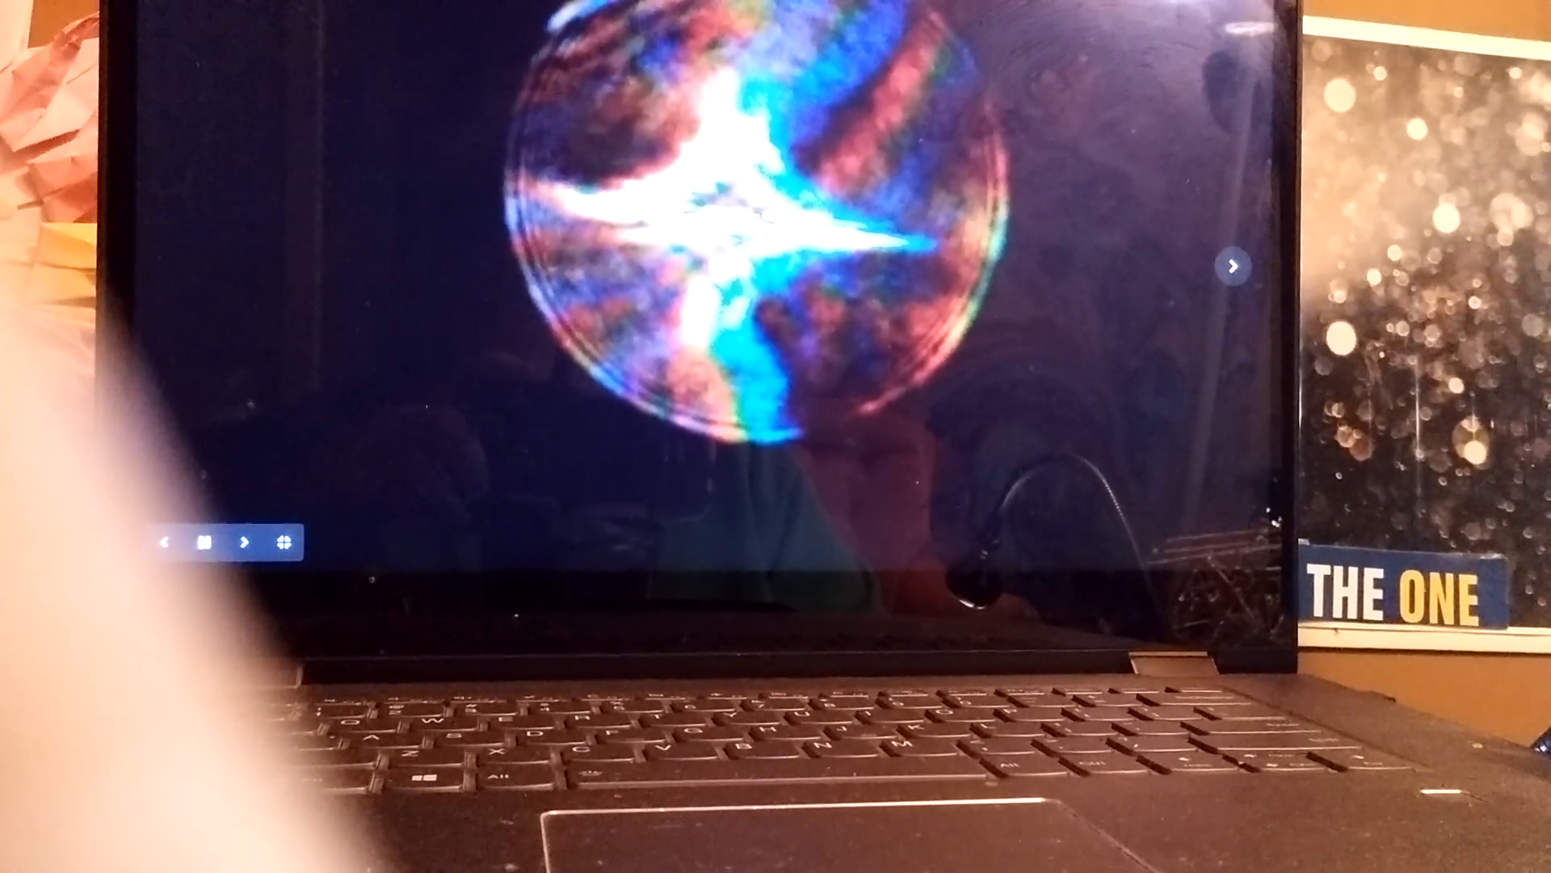
click(210, 543)
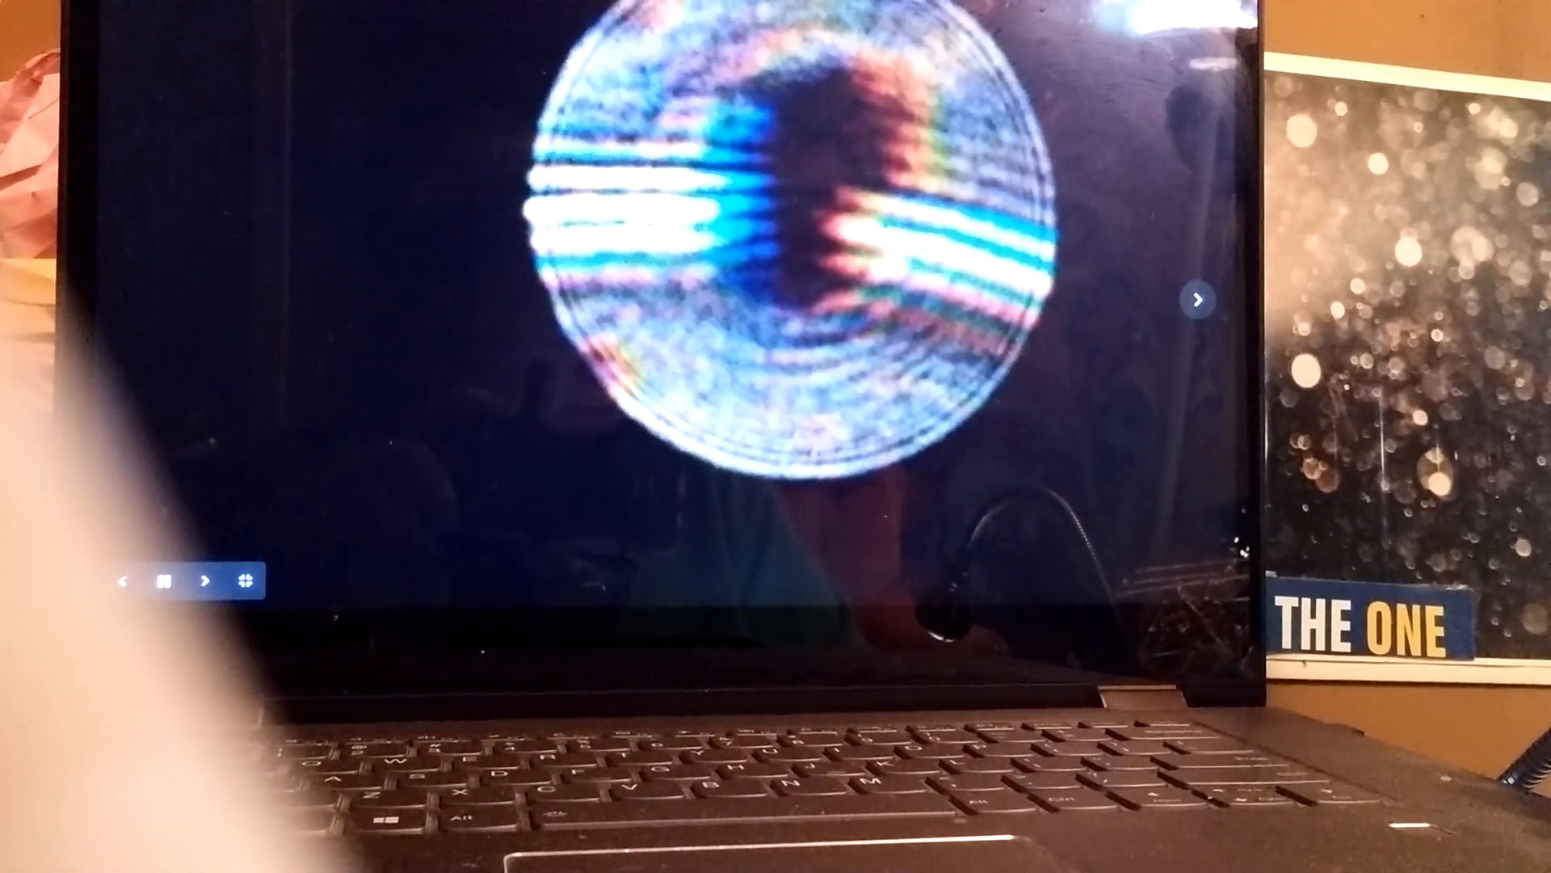
click(164, 583)
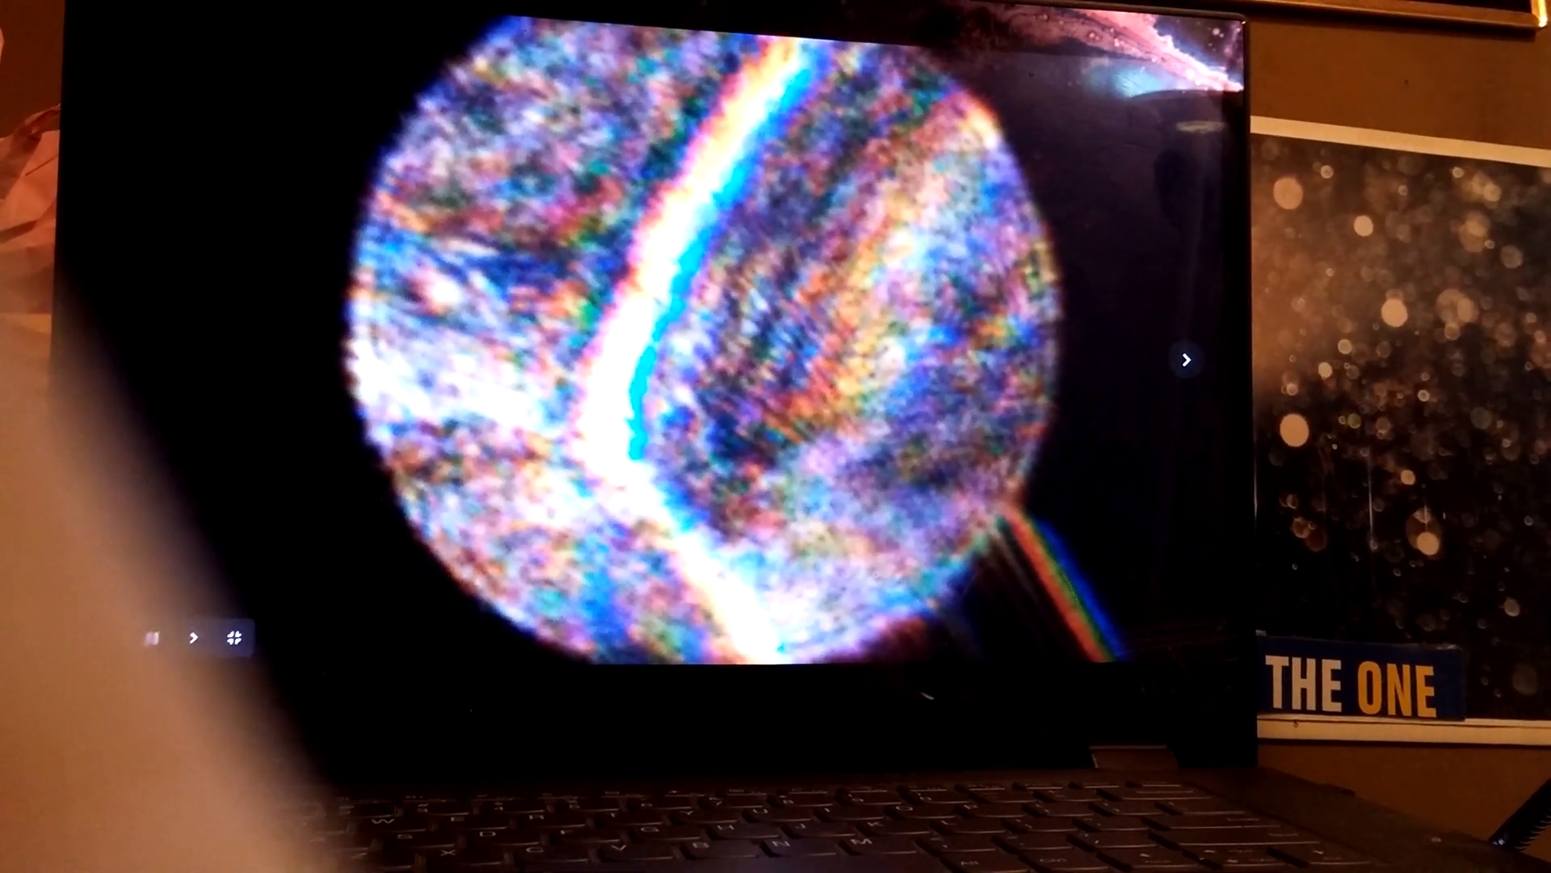
- Advance the slideshow to the pale speckled circle with a large dark blot
click(154, 636)
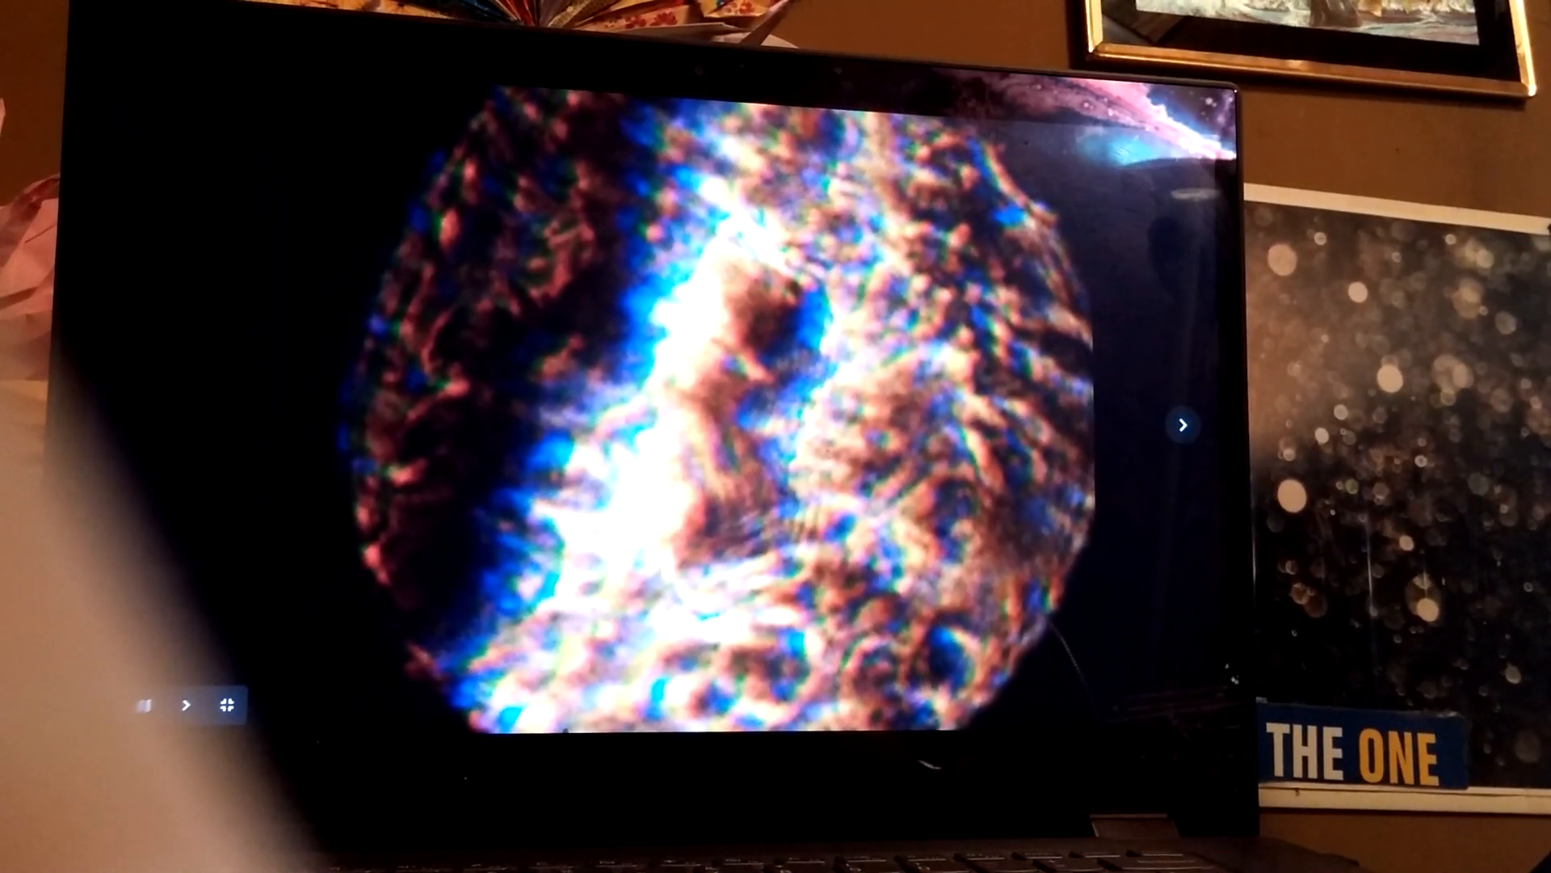
click(145, 704)
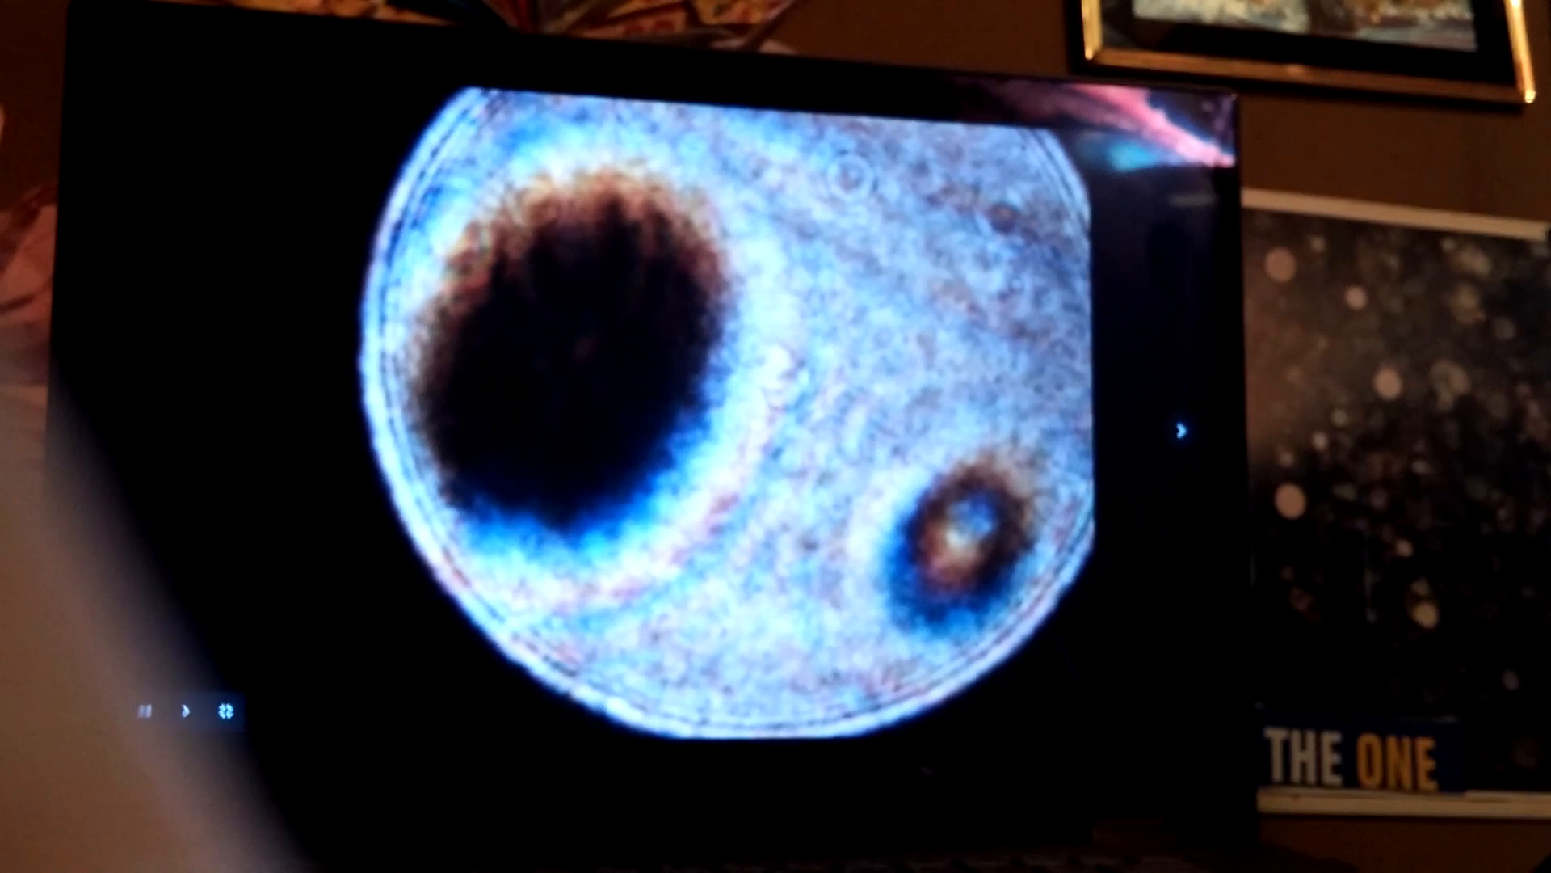